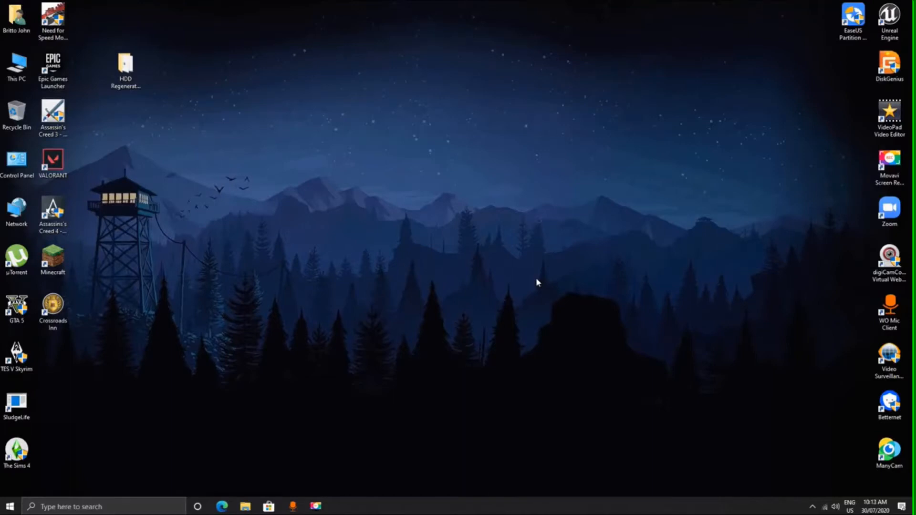
- Open the desktop HDD Regenerator folder and select HDD Regenerator 1.71 Portable
click(124, 67)
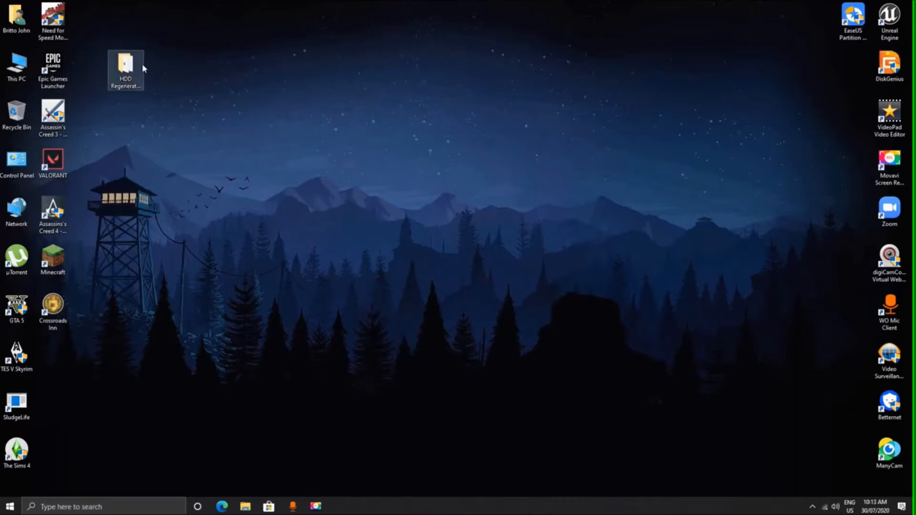
mouse_move(126, 67)
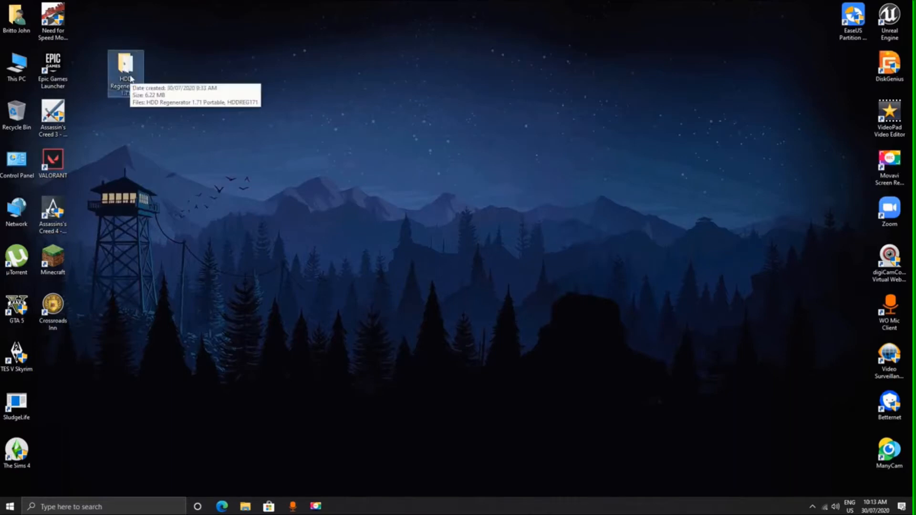
double_click(124, 70)
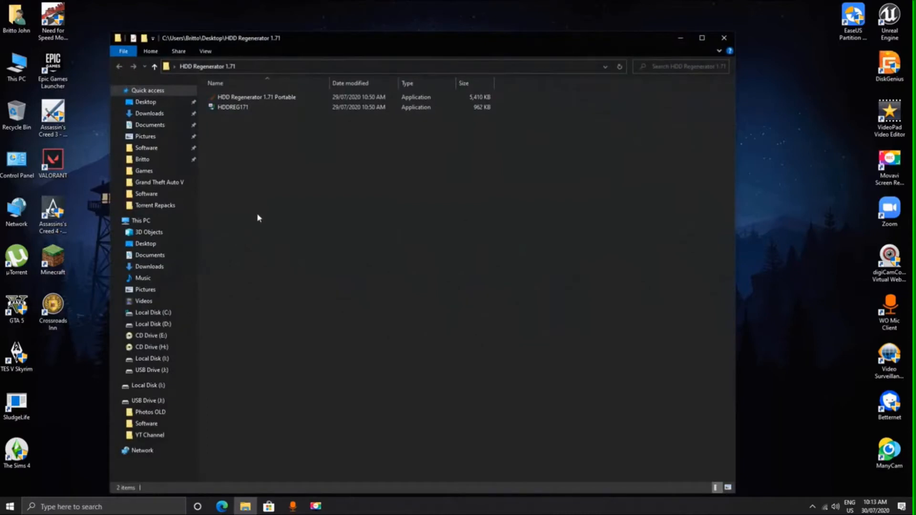
mouse_move(270, 115)
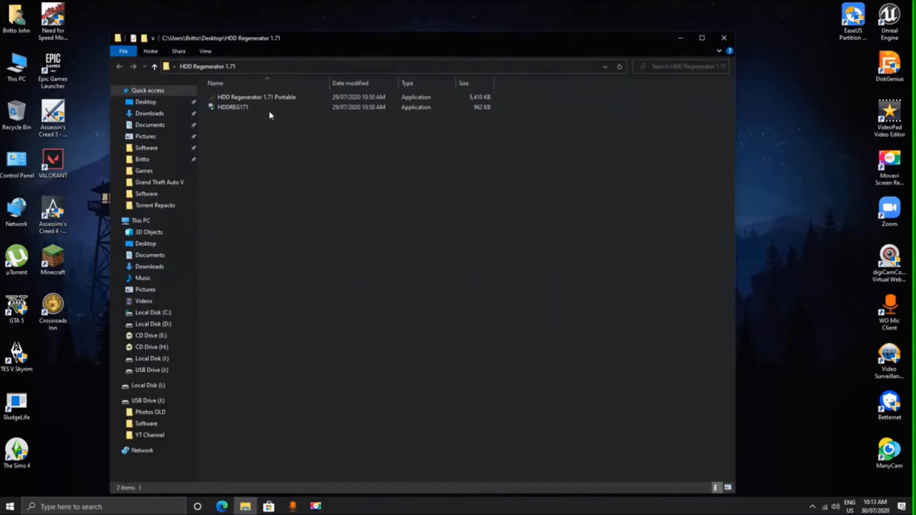
mouse_move(227, 97)
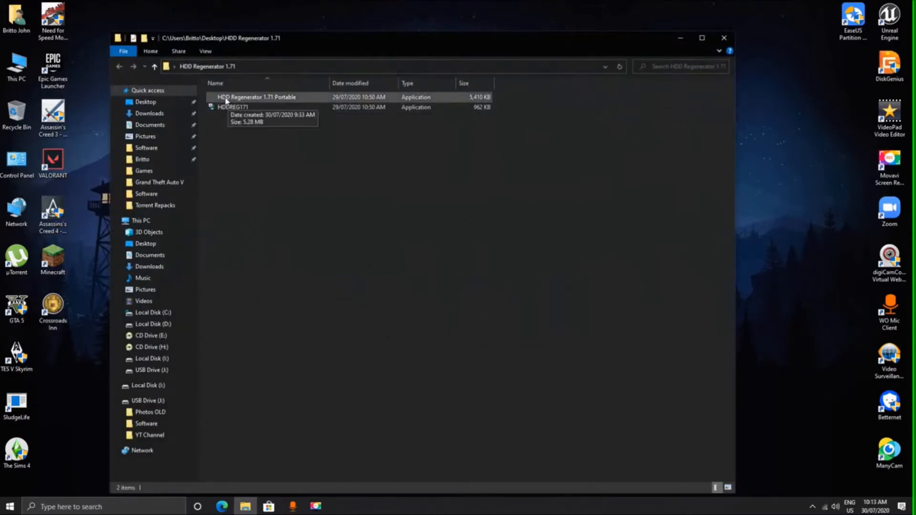
click(256, 97)
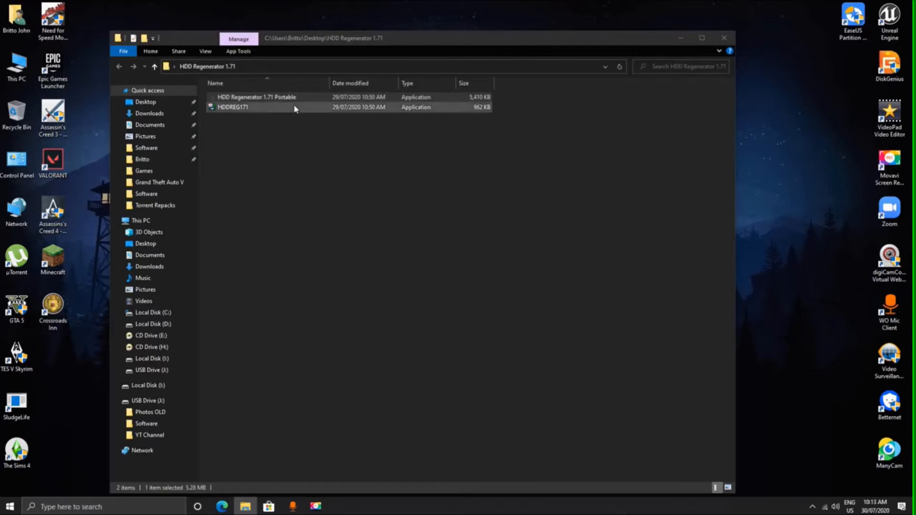
click(256, 97)
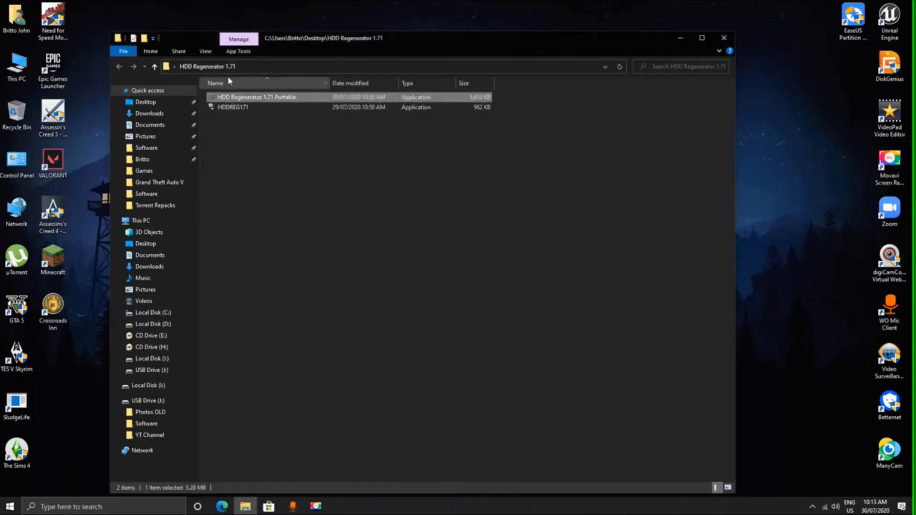
- Launch HDD Regenerator 1.71 Portable to reach its bootable USB and CD/DVD options
double_click(257, 97)
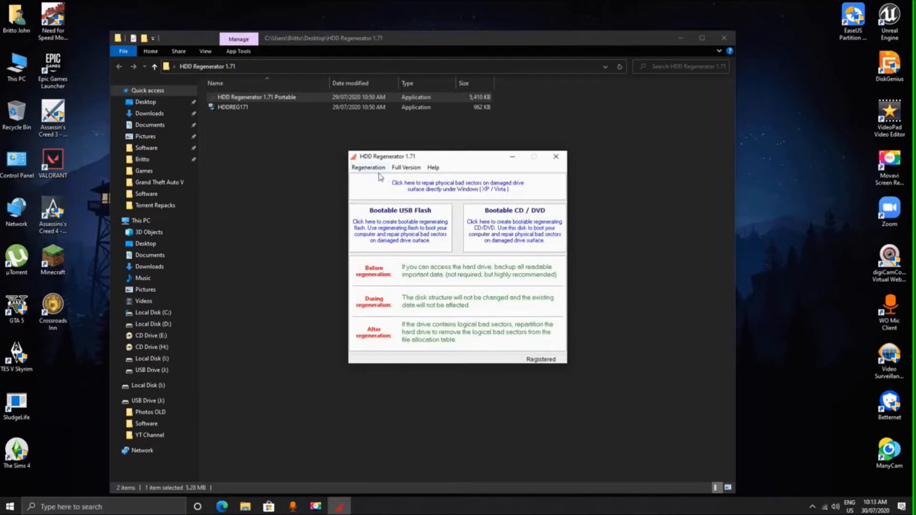
click(367, 168)
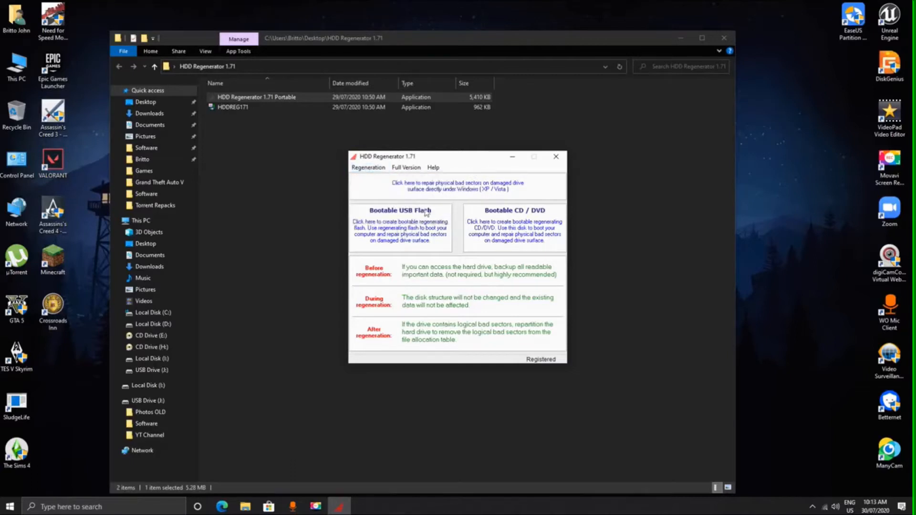
mouse_move(463, 209)
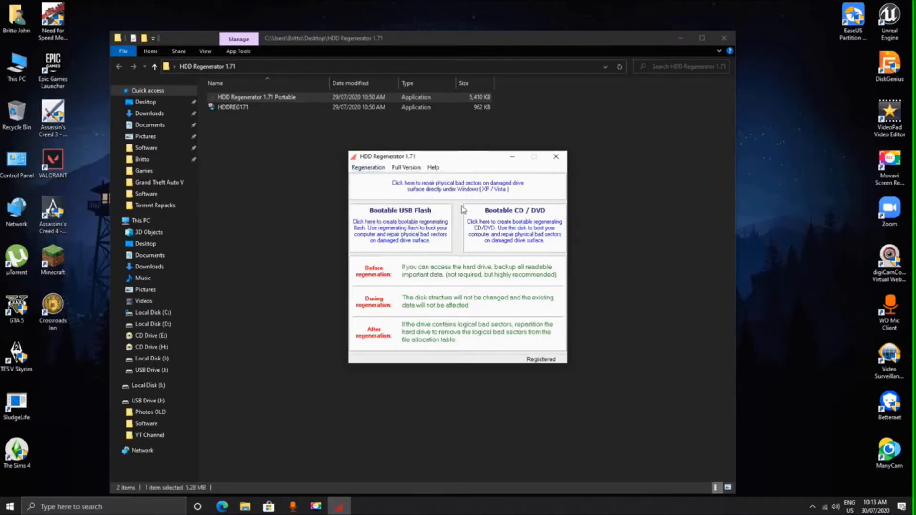
mouse_move(404, 234)
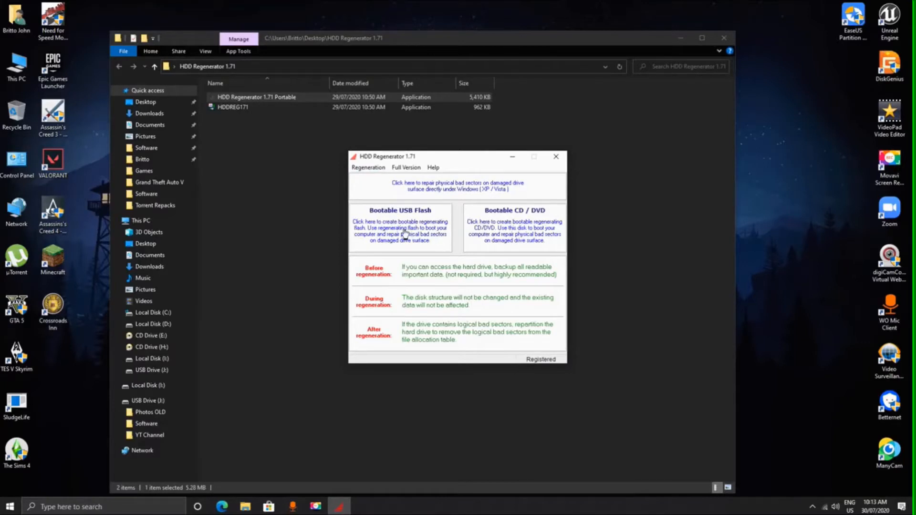
mouse_move(386, 195)
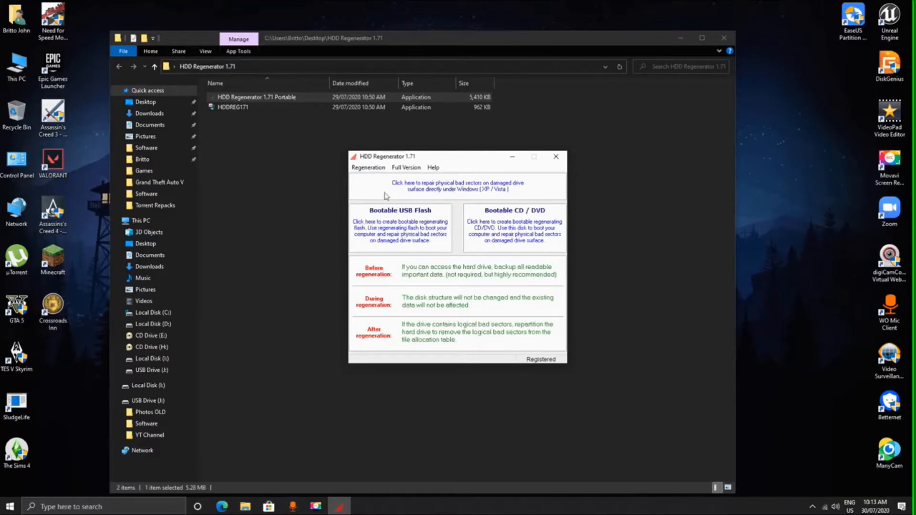
mouse_move(380, 227)
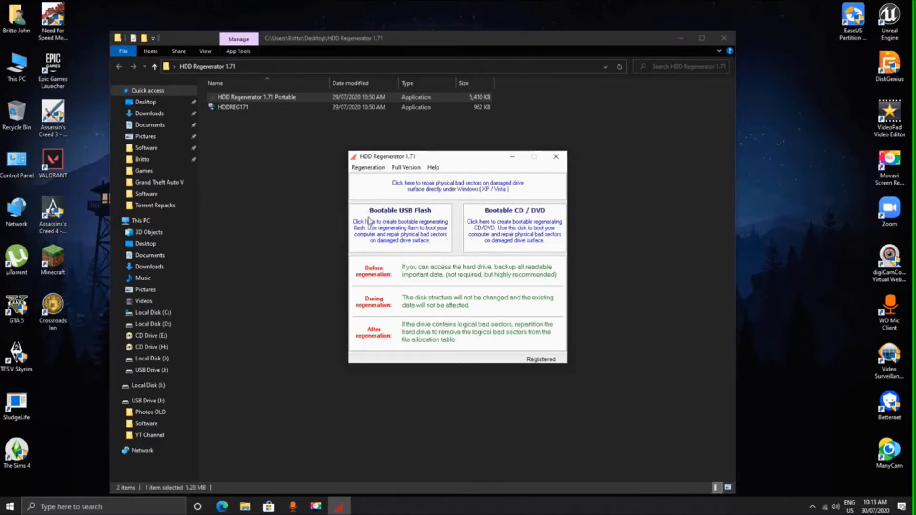
mouse_move(444, 219)
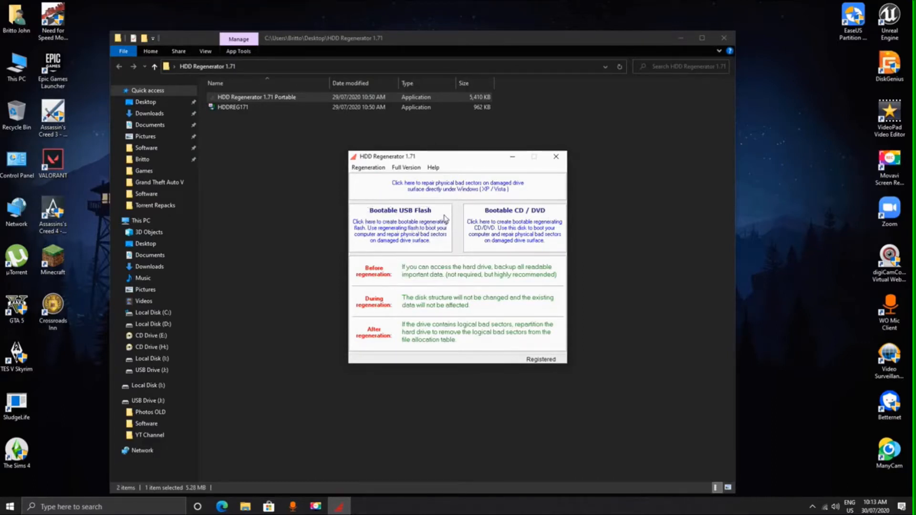
mouse_move(415, 198)
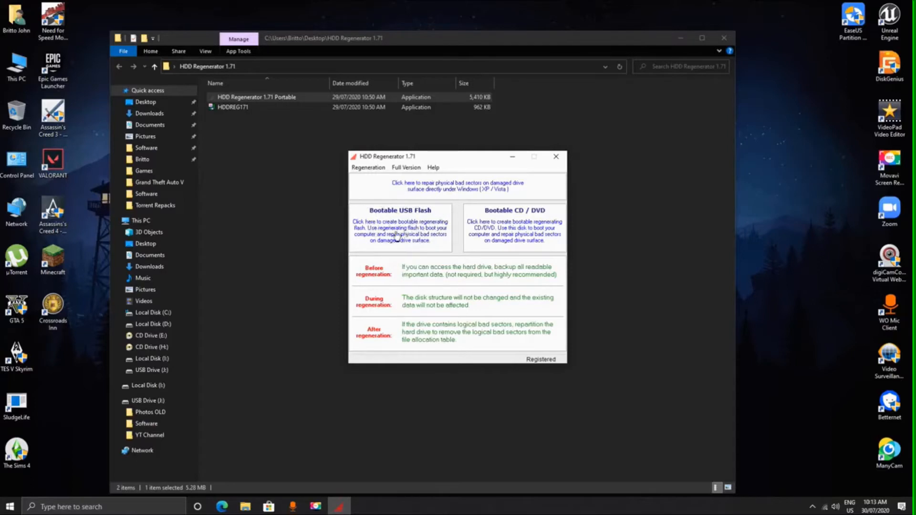
mouse_move(419, 247)
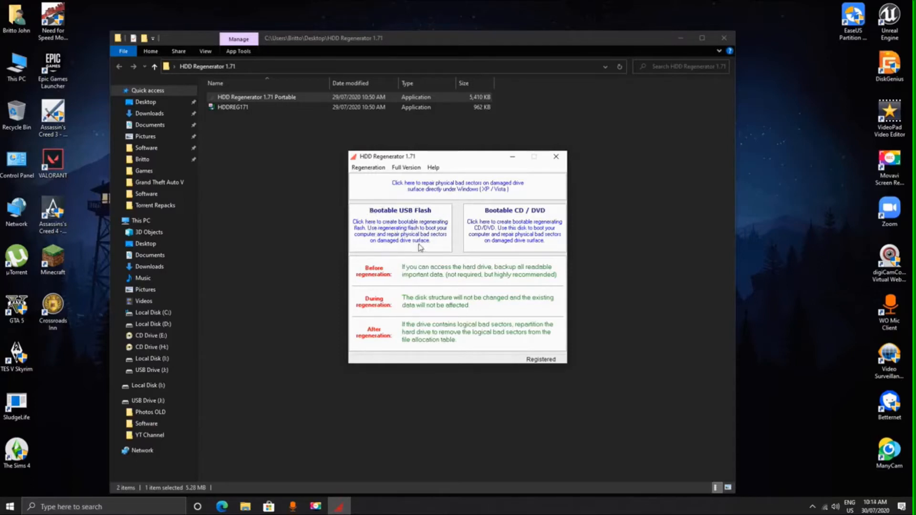
mouse_move(393, 235)
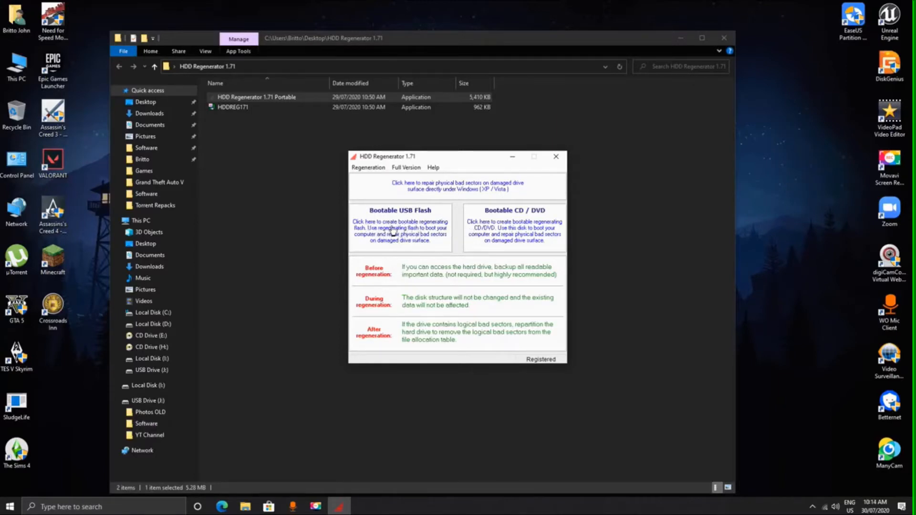
- Make the 57 GB SanDisk Ultra (J:) bootable and close the folder window
click(400, 231)
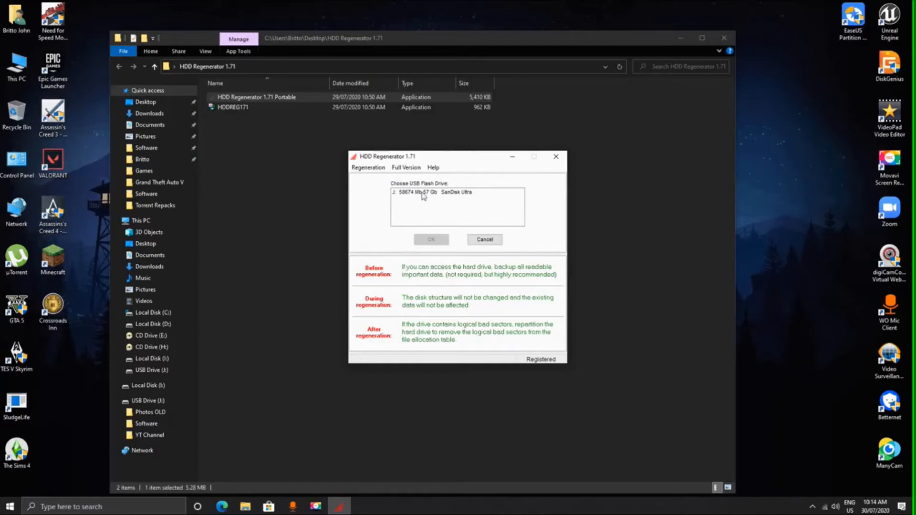
mouse_move(435, 197)
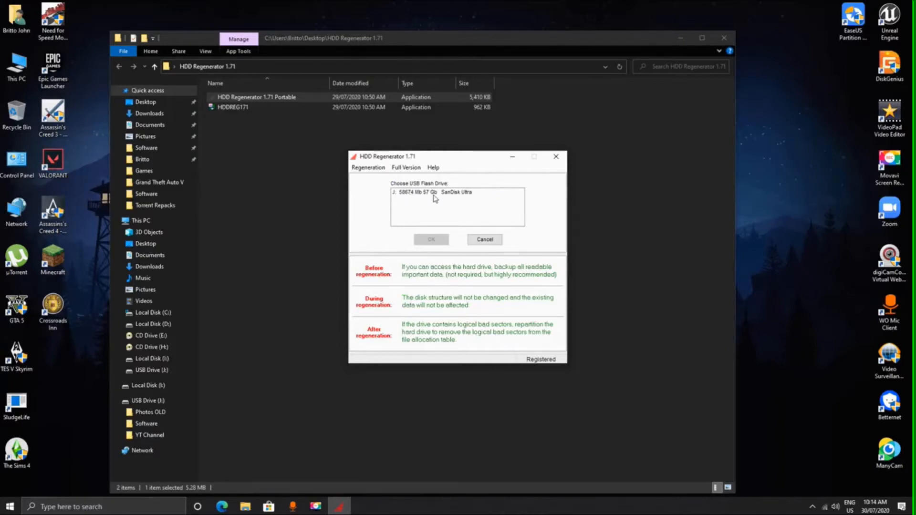
mouse_move(409, 197)
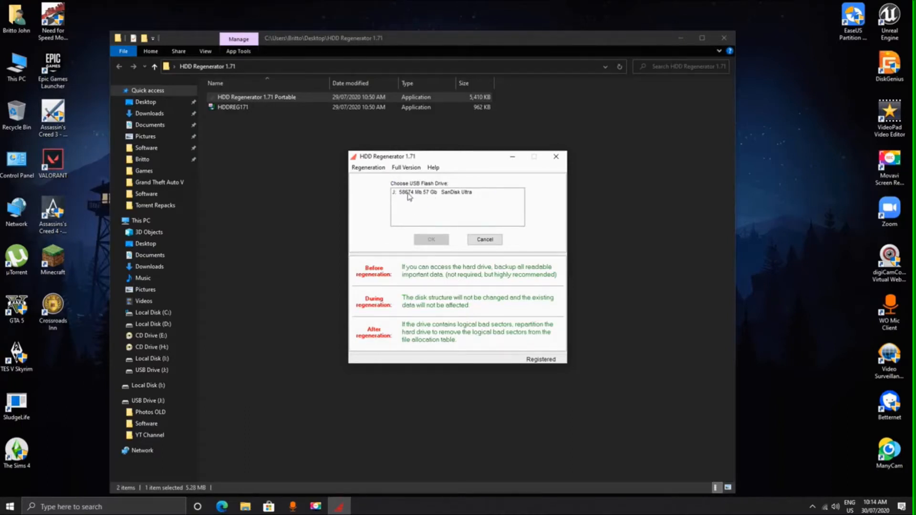
click(457, 191)
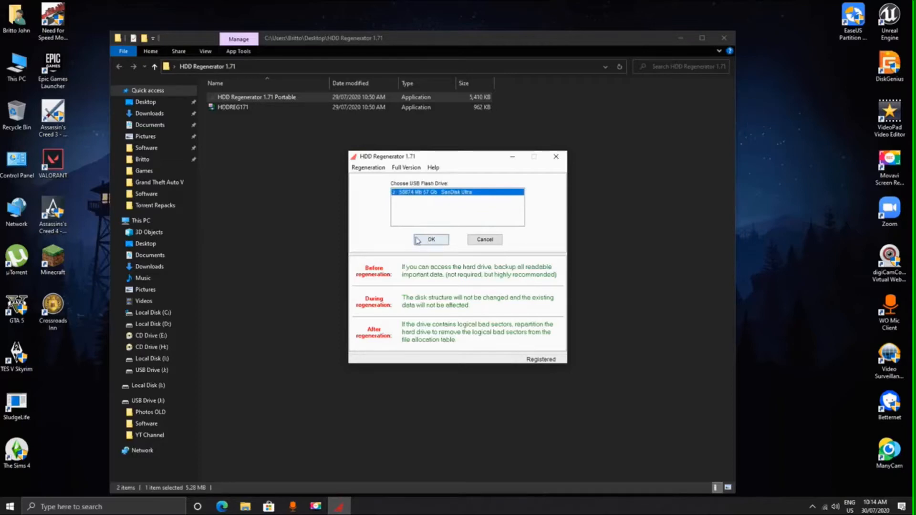
click(554, 156)
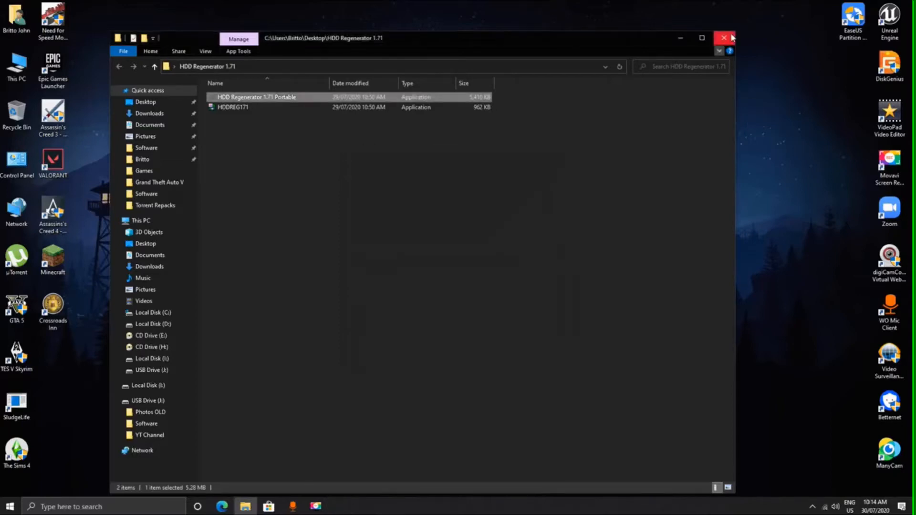
click(724, 38)
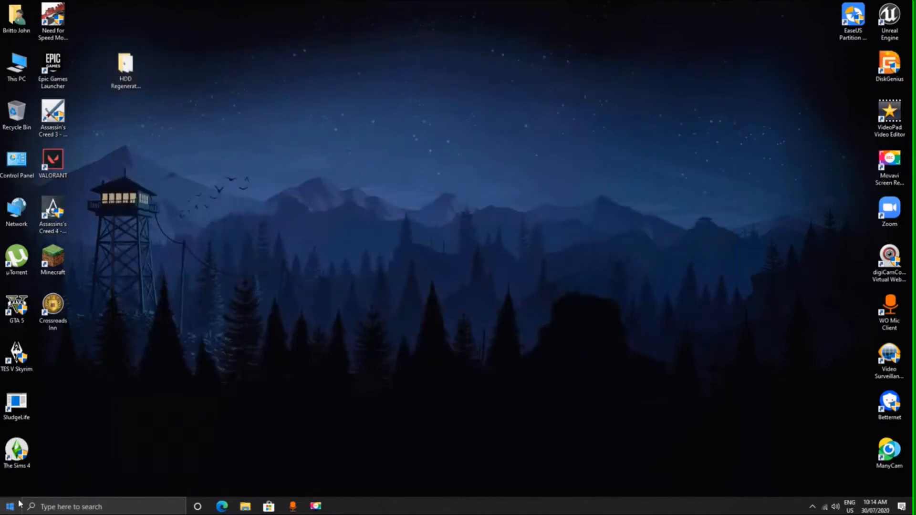
- Restart Windows from Start > Power to boot into HDD Regenerator from USB
click(8, 505)
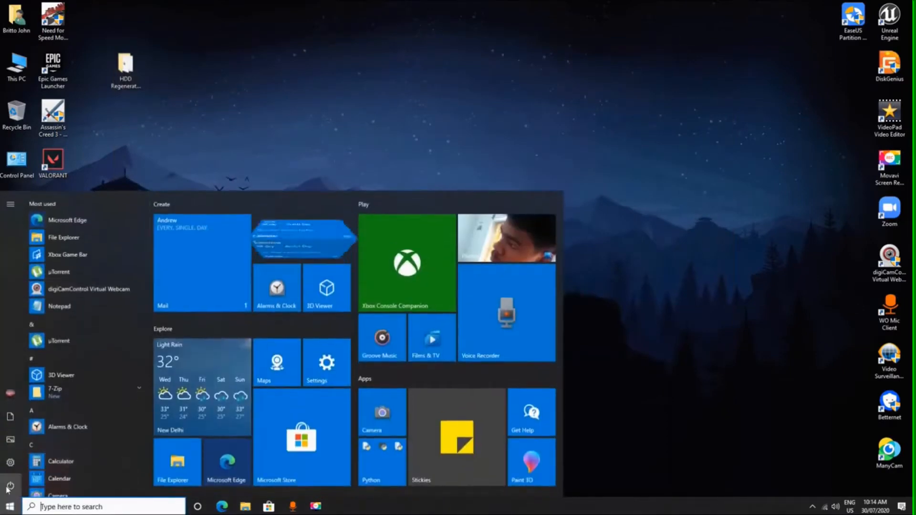
click(10, 487)
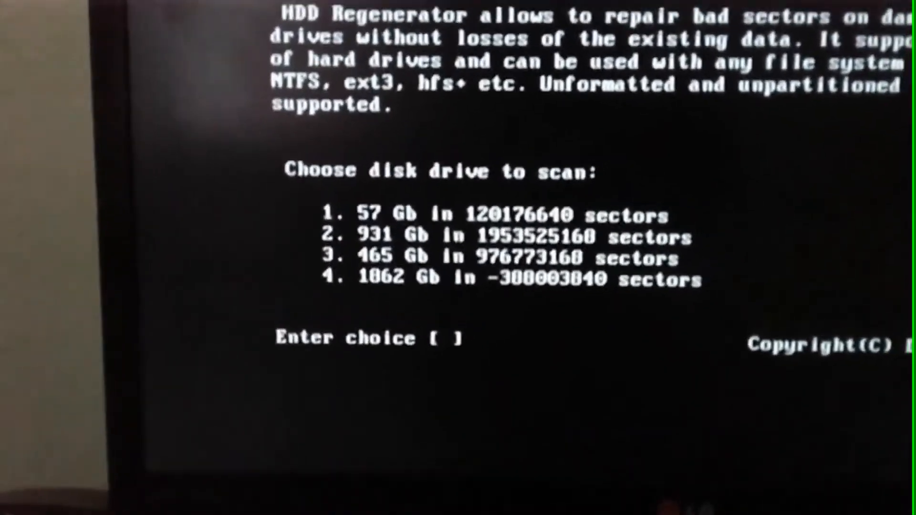
- Enter choice 4 to select the 1862 GB drive
text(4)
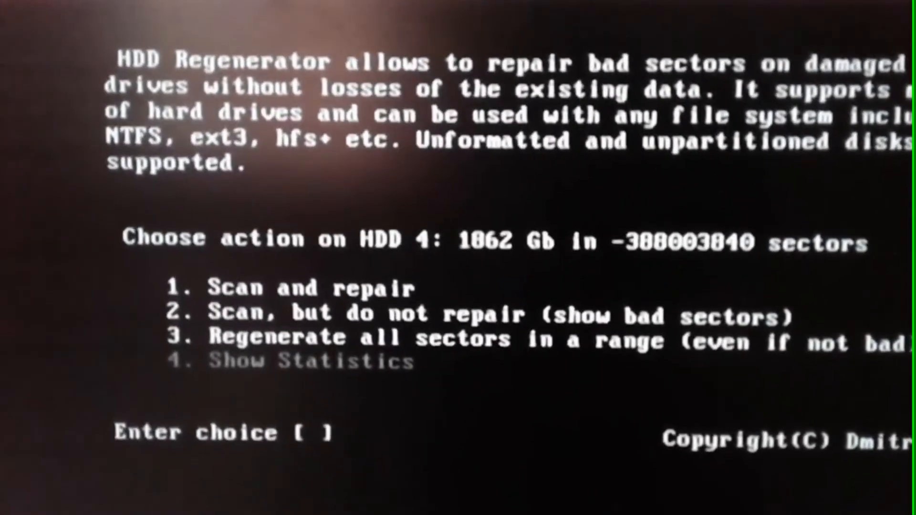
- Choose option 1, Scan and repair, and start from sector 0
text(1)
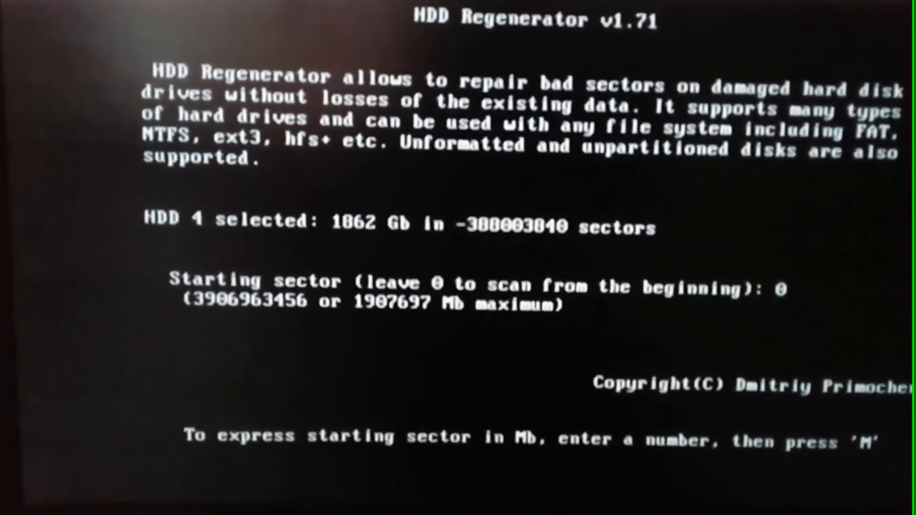
key(enter)
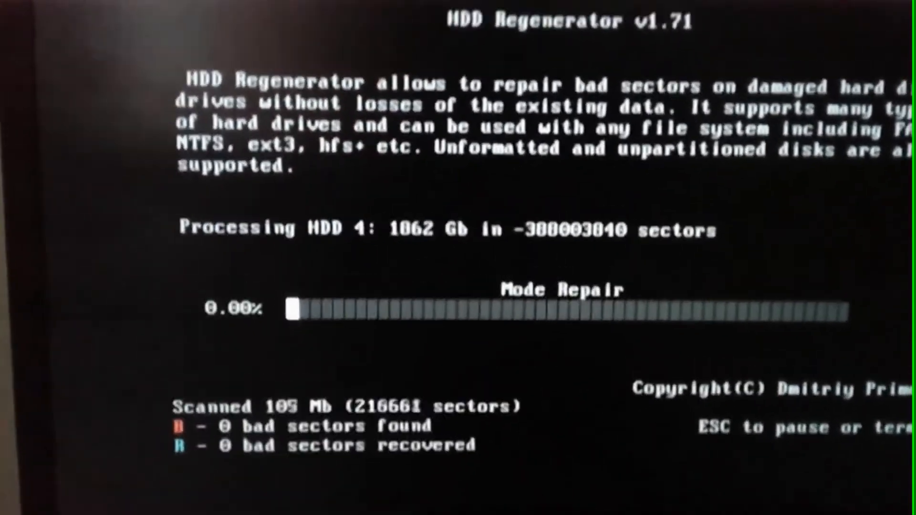